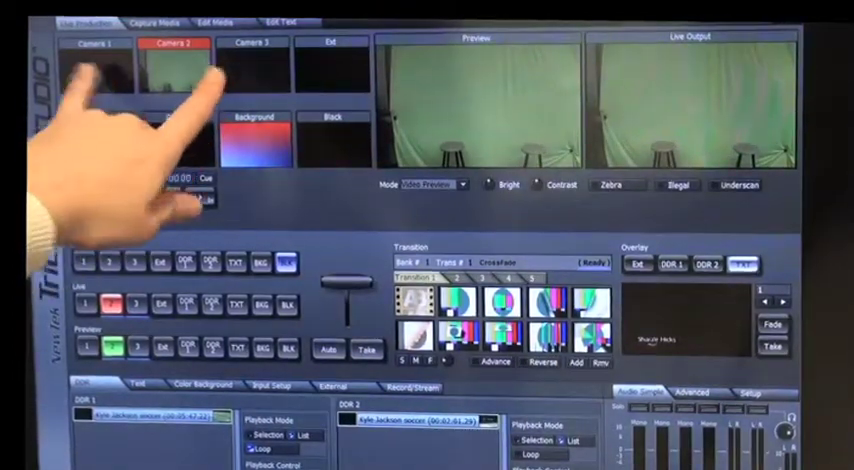
pyautogui.moveTo(180, 180)
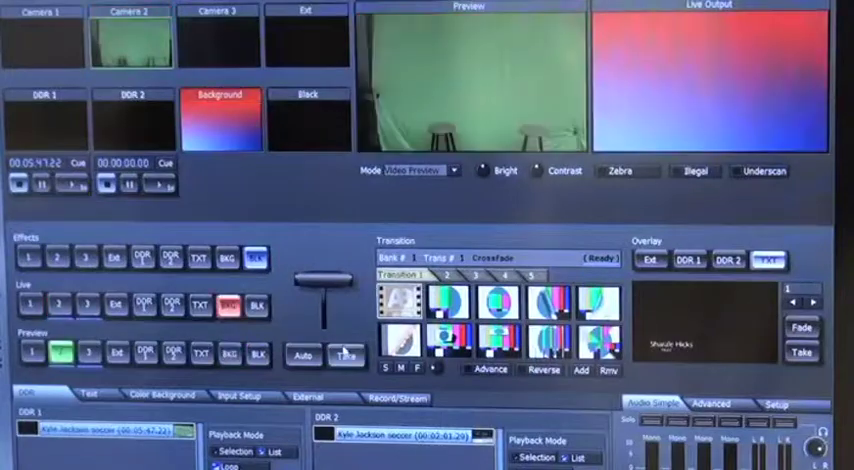
pyautogui.click(346, 354)
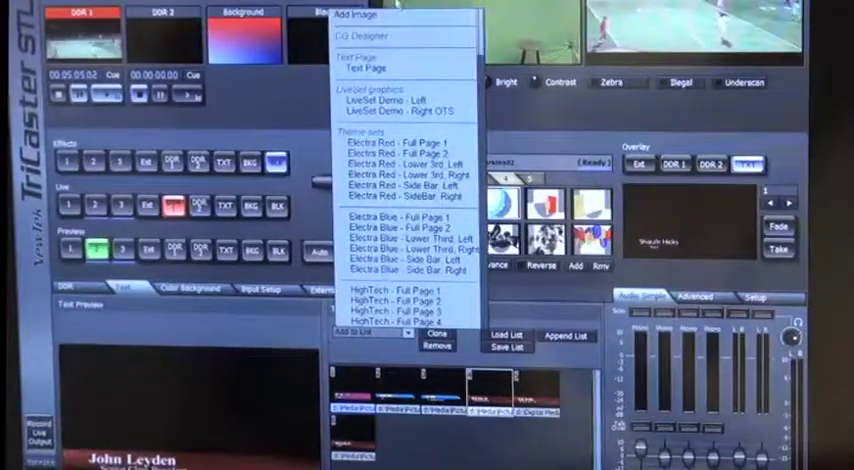
# Apply the blue lower-third template to the overlay preview
pyautogui.click(368, 68)
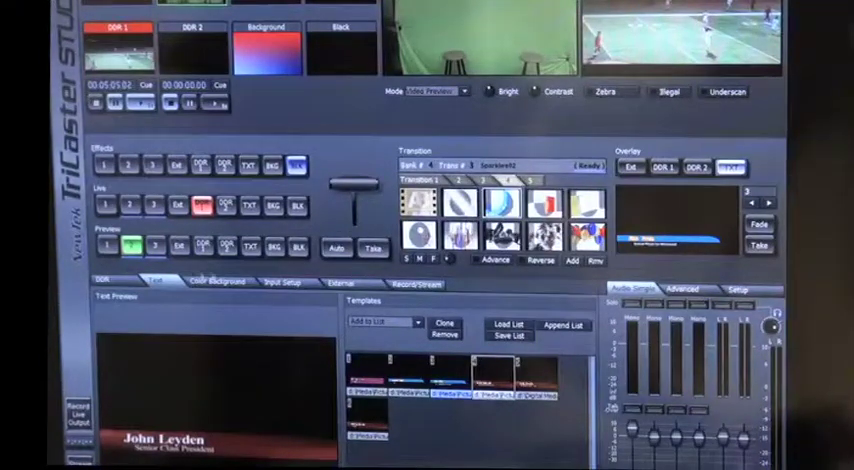
pyautogui.click(215, 281)
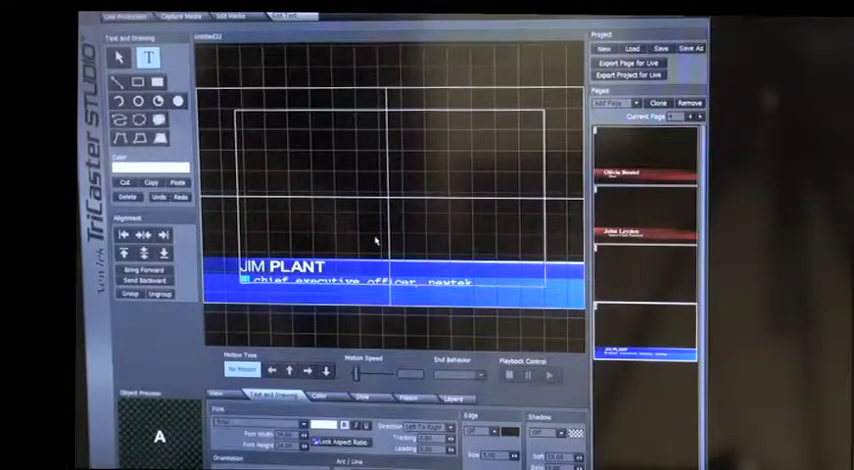
# Switch back to the Live Production view
pyautogui.click(120, 16)
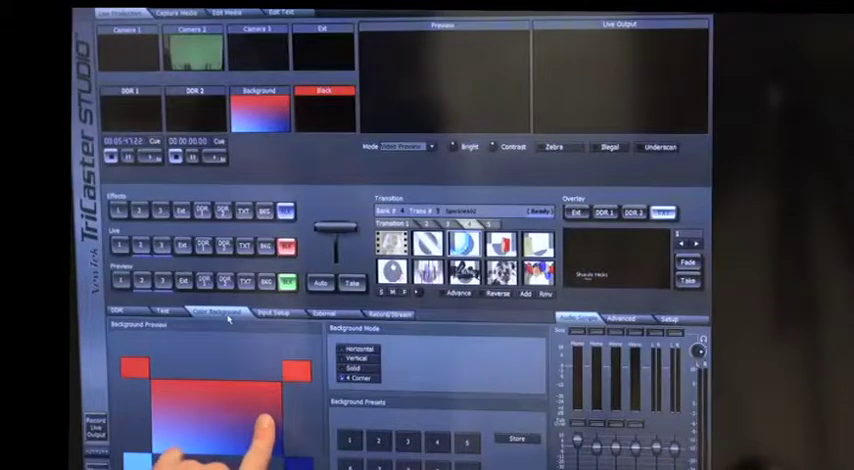
# Show the Record/Stream settings beside the advanced audio equaliser controls
pyautogui.click(284, 314)
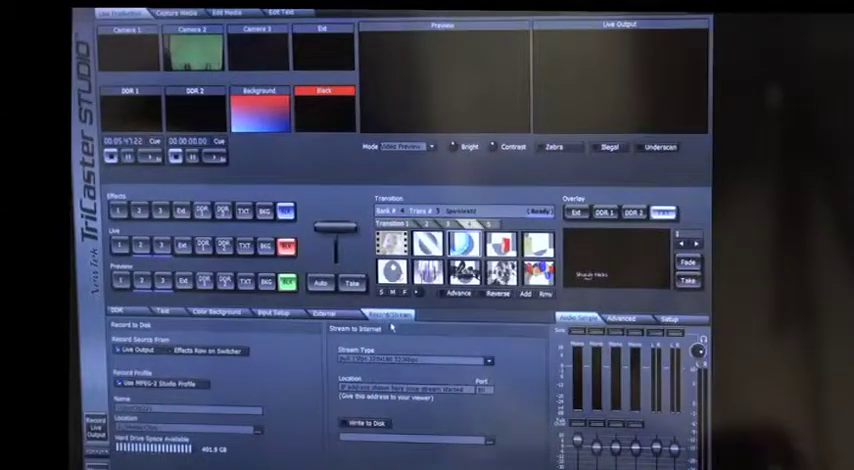
pyautogui.click(610, 320)
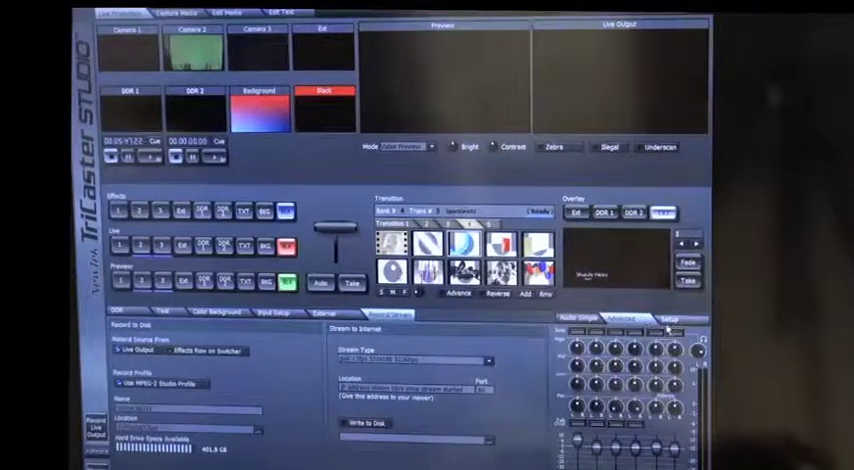
# Switch the audio mixer to the Audio Simple fader view
pyautogui.click(621, 322)
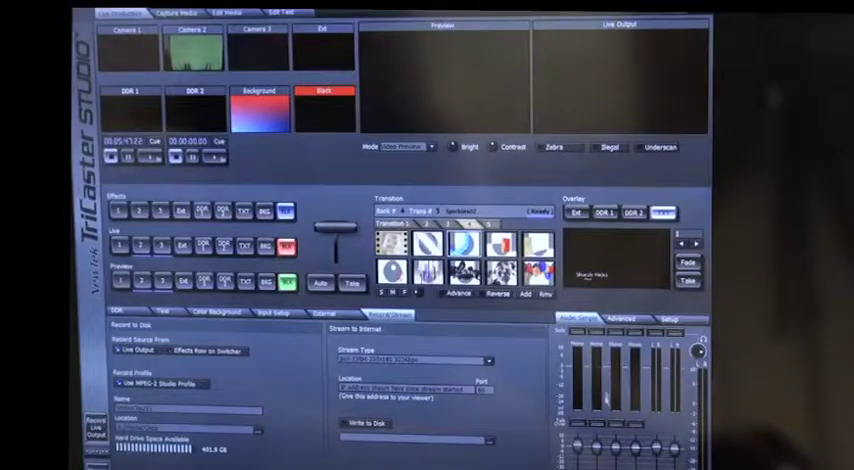
# Show the audio mixer's Setup tab with mic/line, phantom power and gain options
pyautogui.click(620, 321)
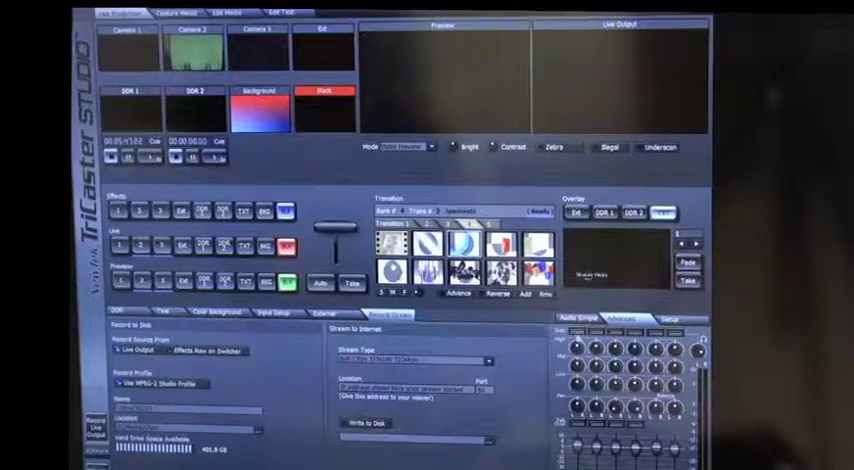
pyautogui.click(578, 320)
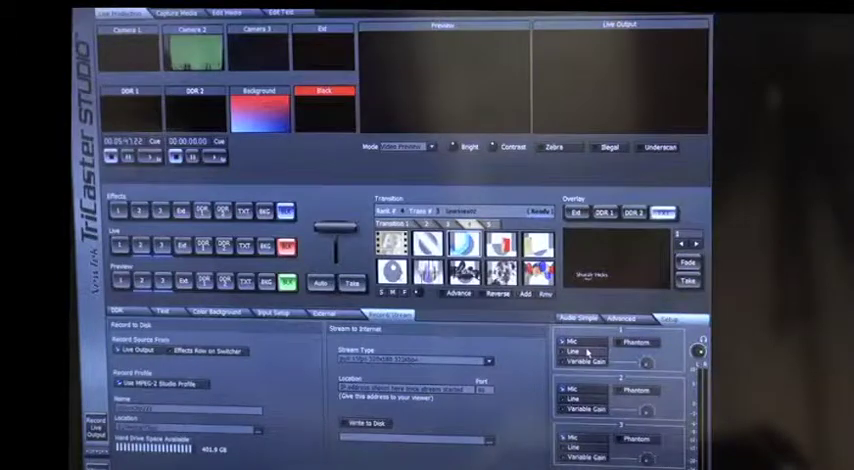
# Toggle the mixer to Audio Simple and back to the Advanced equaliser knobs
pyautogui.click(613, 321)
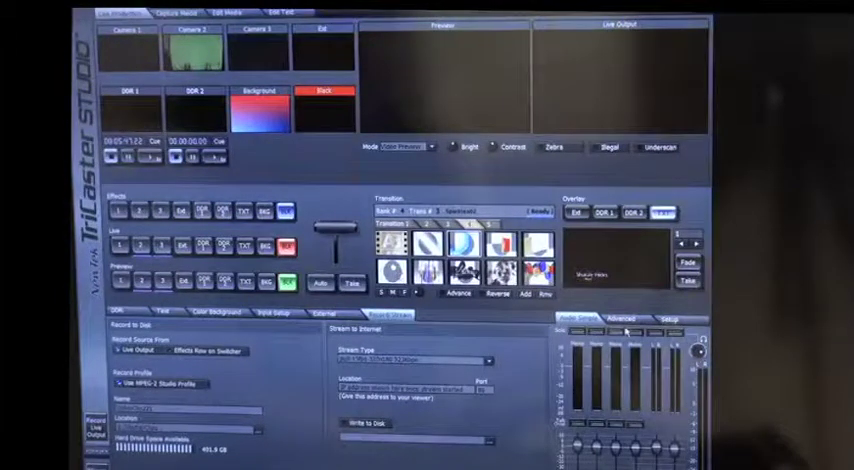
pyautogui.click(614, 320)
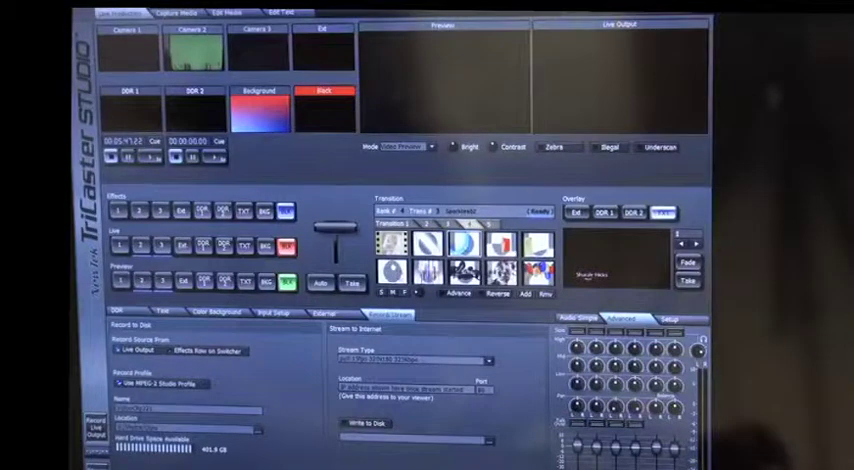